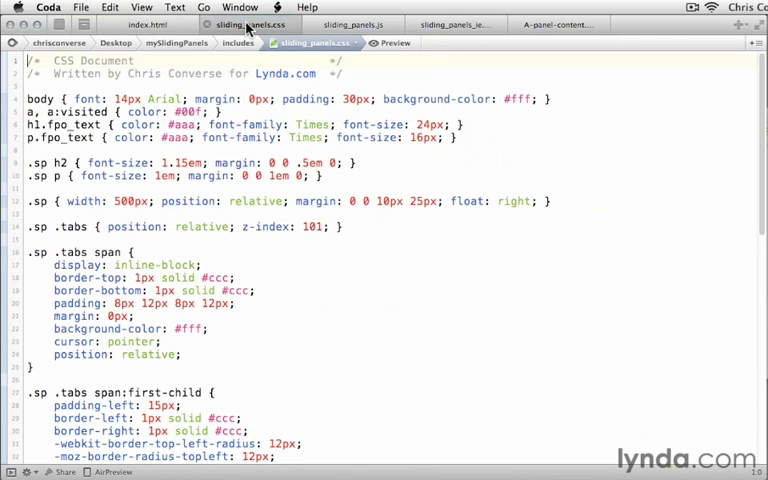
# Step: Scroll to the blank line after the last .sp .panel_container rule
pyautogui.scroll(-3)
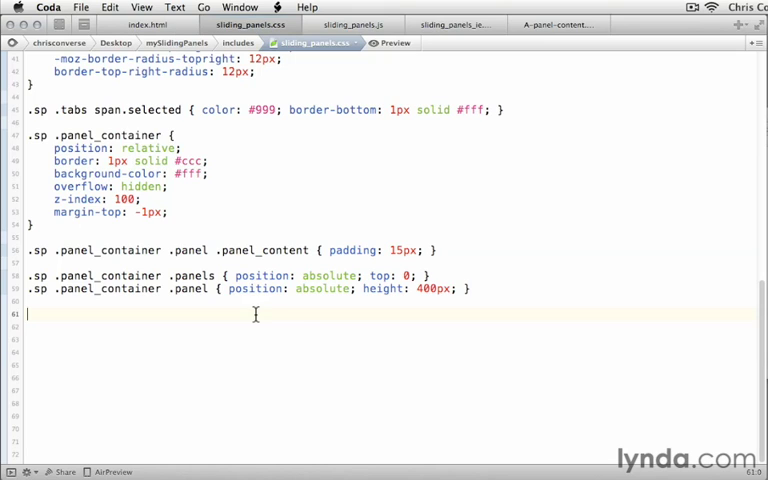
# Step: Start the .sp .tabs .video.selected rule with color #ffce6f
pyautogui.write('.sp')
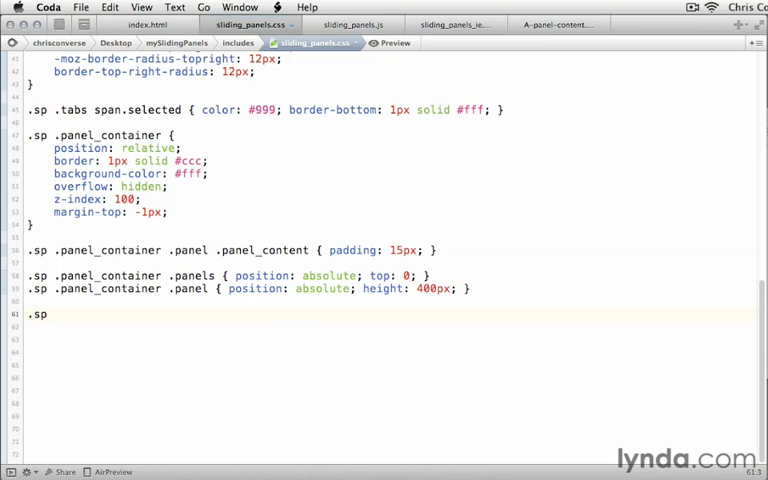
pyautogui.write('.')
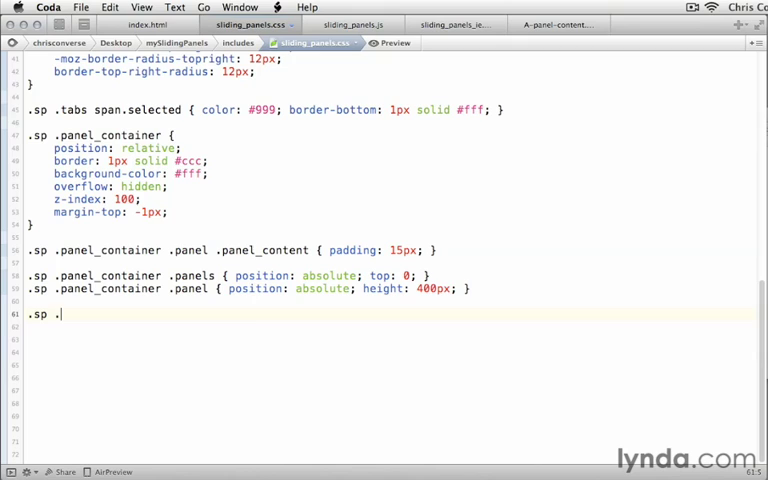
pyautogui.write('tabs')
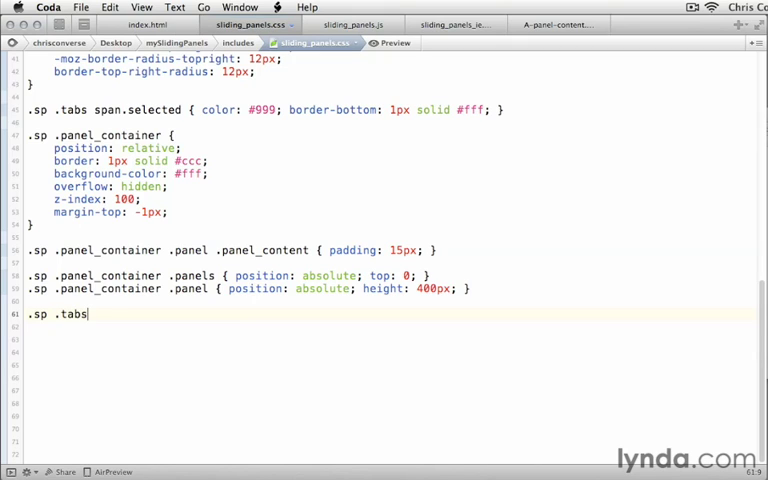
pyautogui.write('.video.sel')
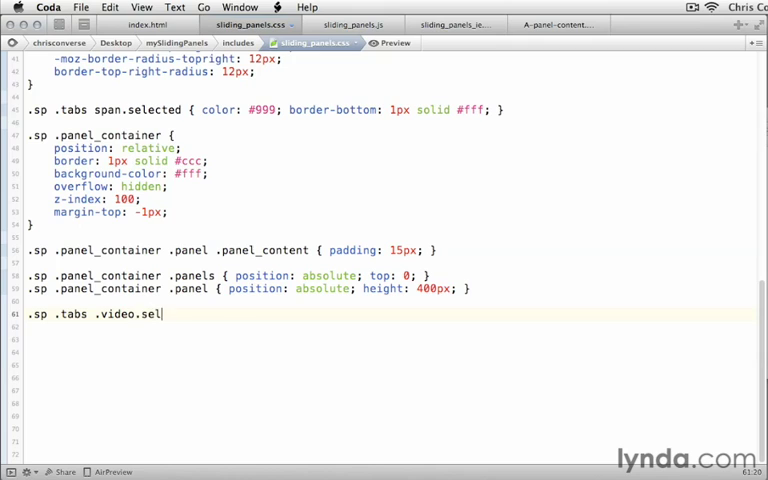
pyautogui.write('ected {')
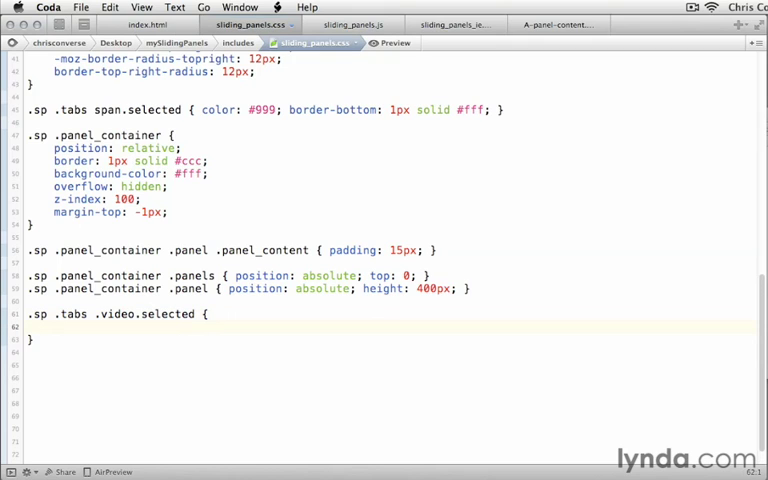
pyautogui.write('col')
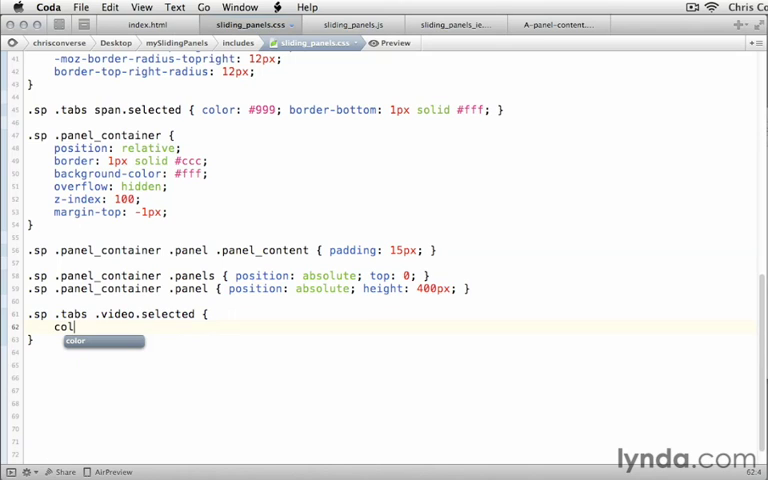
pyautogui.write('or: #')
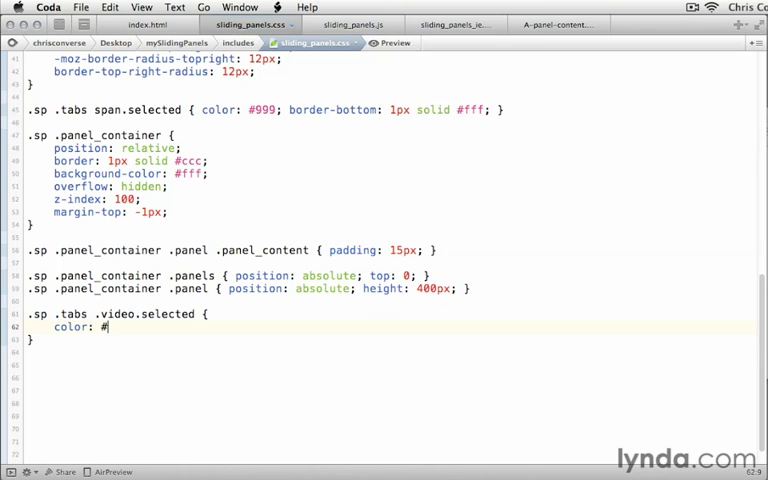
pyautogui.write('ffce6f;')
pyautogui.write('bac')
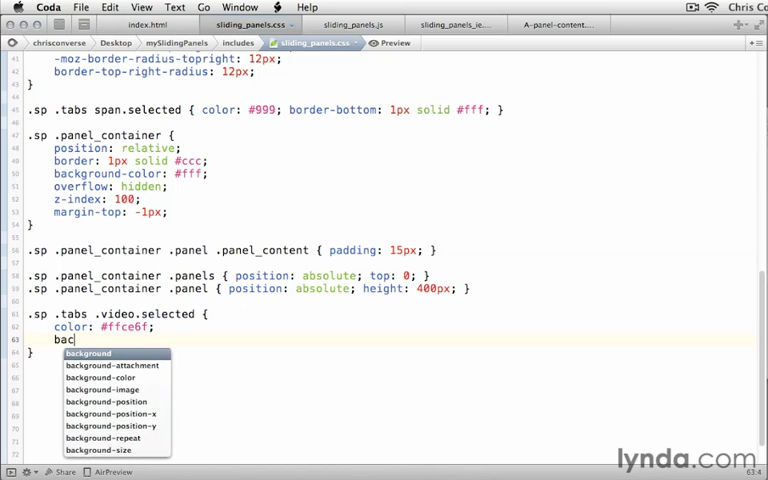
pyautogui.write('kground-color: #')
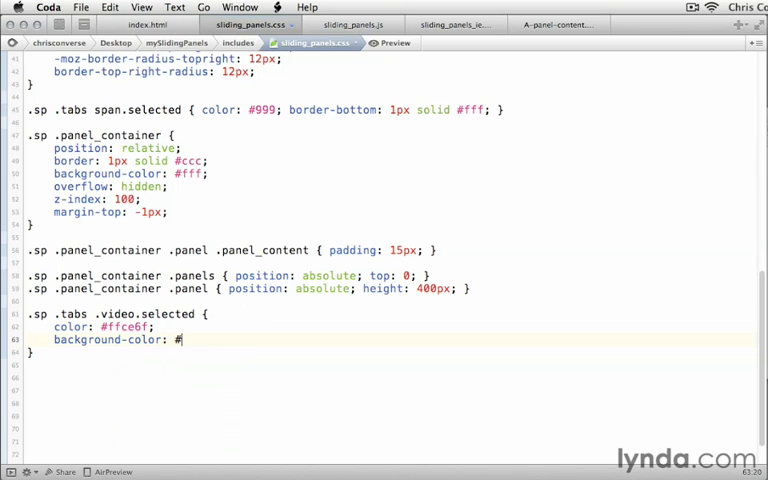
# Step: Add background-color #3a3563 and border-bottom 1px solid #3a3563, reusing the violet value
pyautogui.write('3a3')
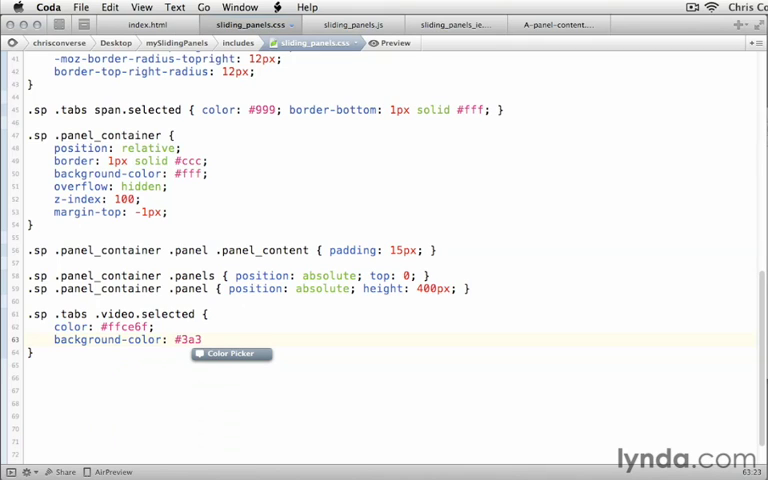
pyautogui.write('563')
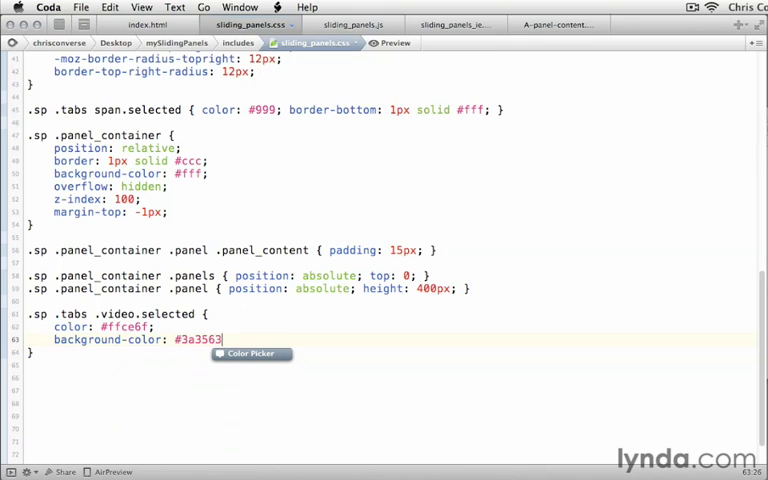
pyautogui.write(';')
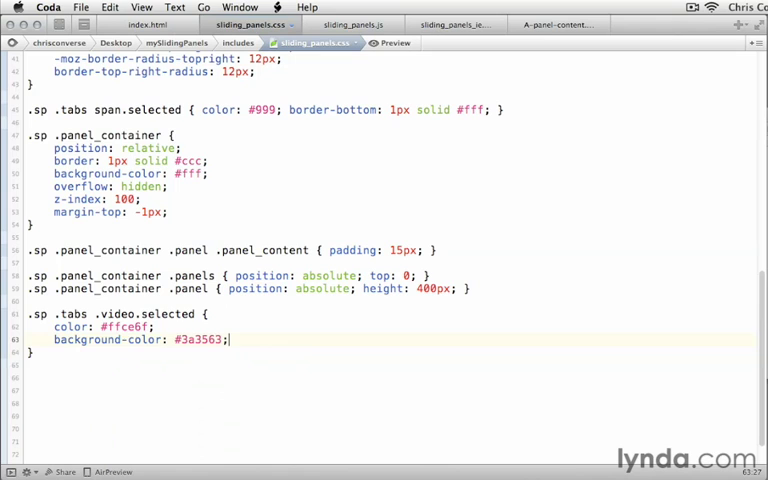
pyautogui.write('b')
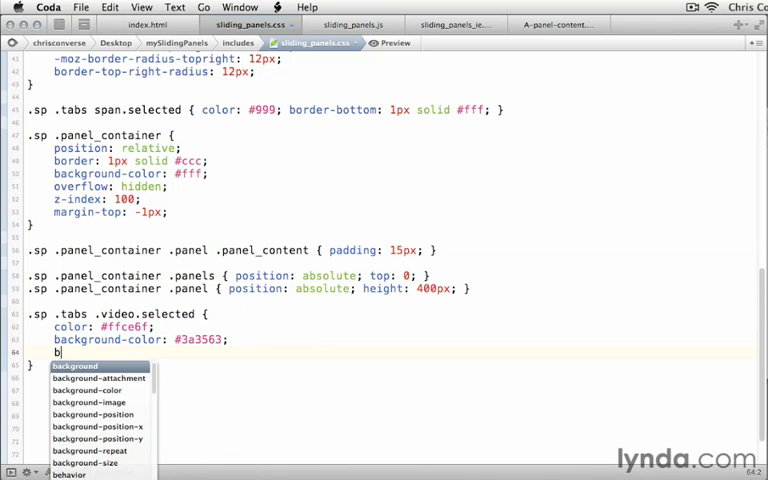
pyautogui.write('order-bottom:')
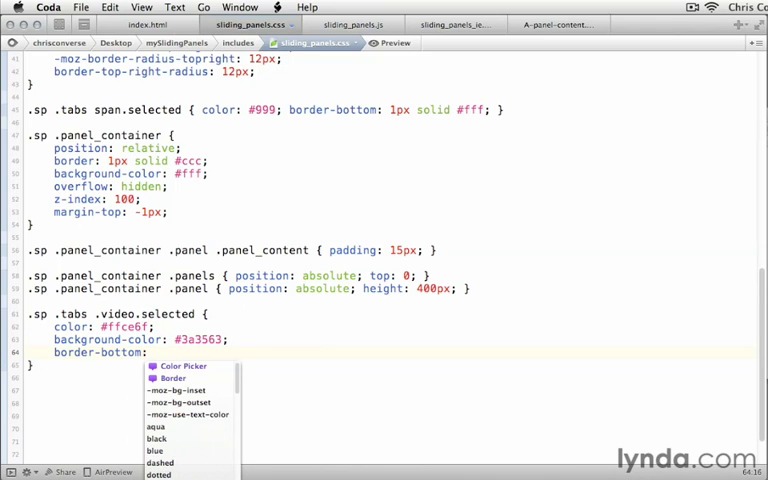
pyautogui.write('1px s')
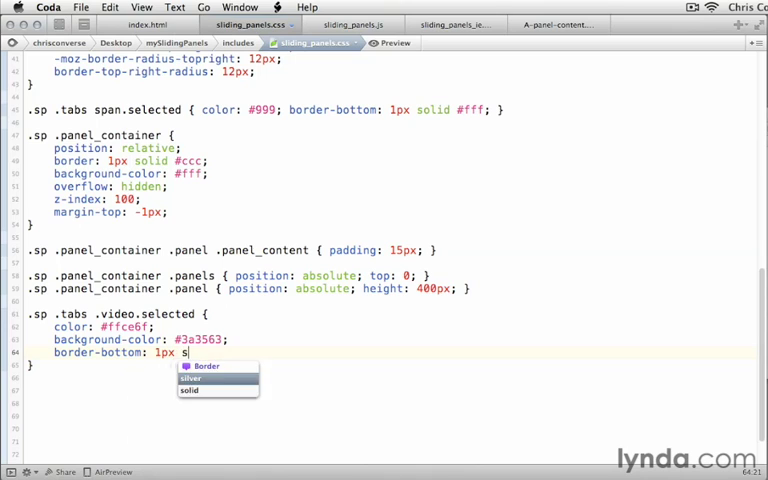
pyautogui.write('olid')
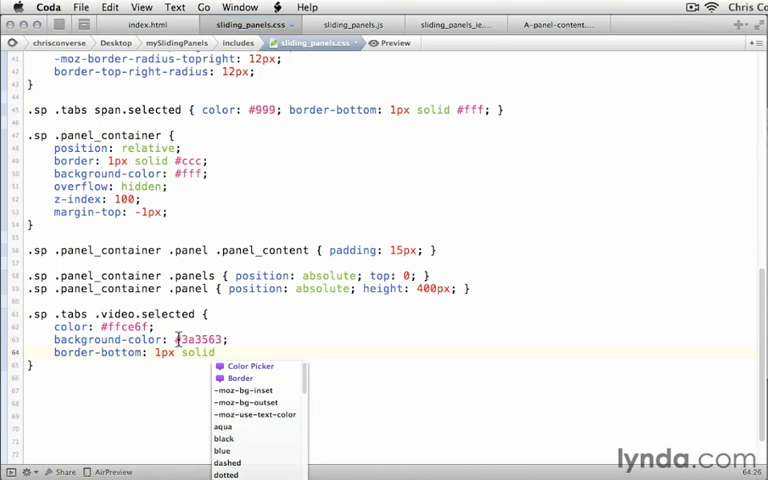
pyautogui.doubleClick(196, 340)
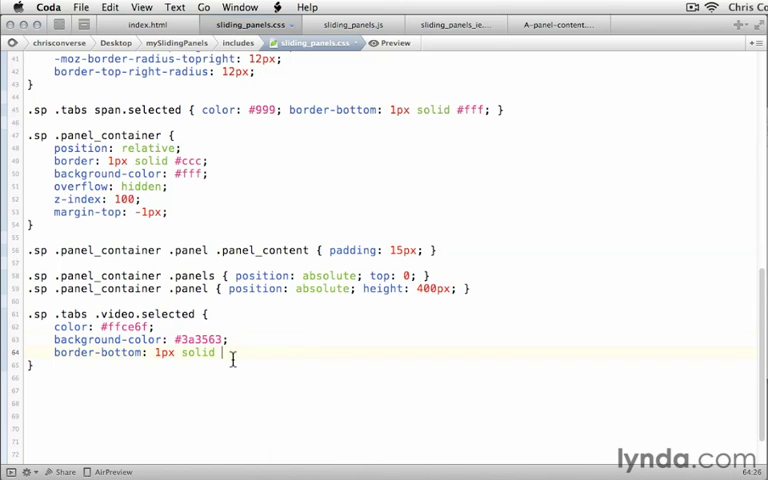
pyautogui.write('#3a3563;')
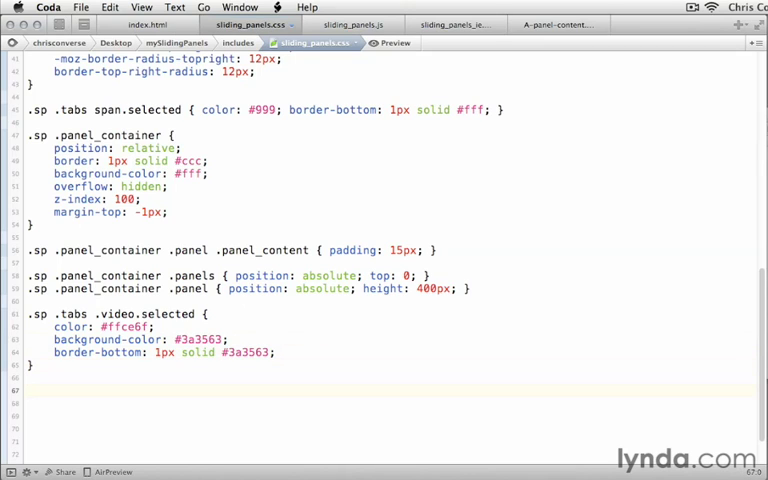
# Step: Start a .sp .panels .video .panel_content rule with a background url() declaration
pyautogui.write('.sp .panels .video .')
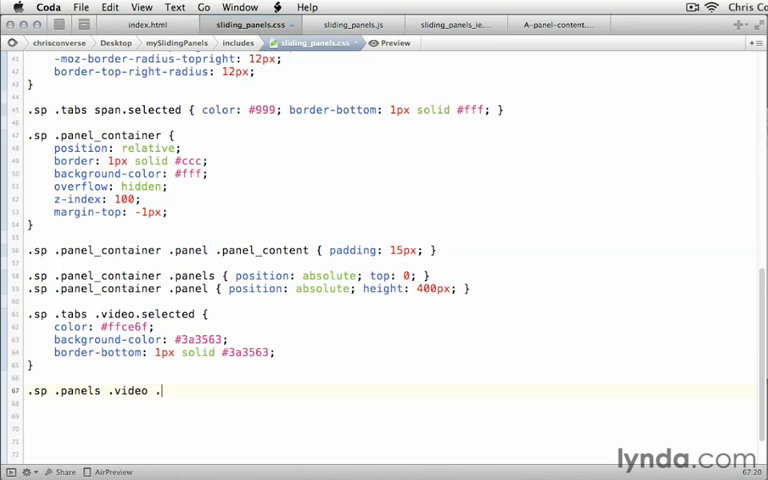
pyautogui.write('panel_co')
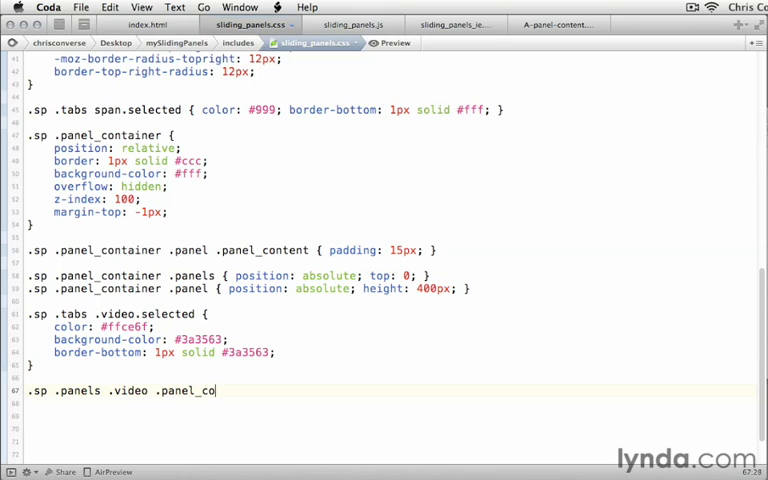
pyautogui.write('ntent')
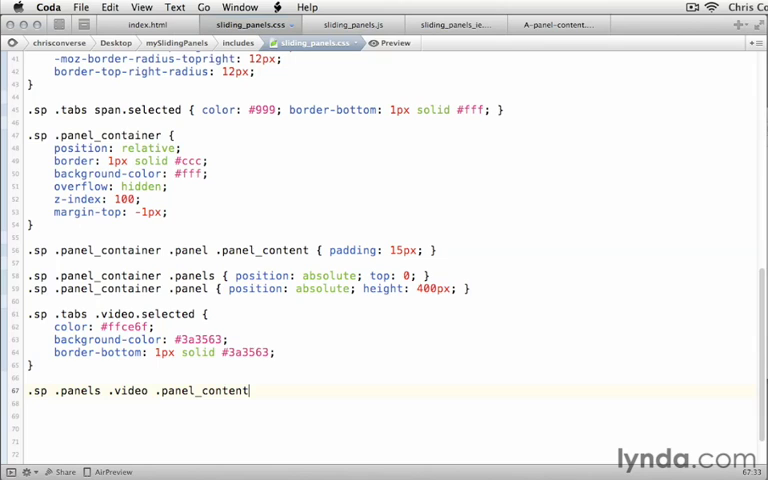
pyautogui.write('{ }')
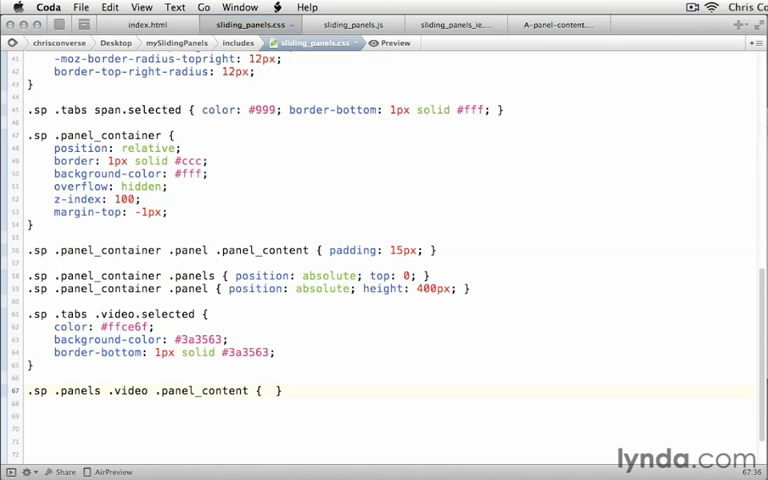
pyautogui.write('background:')
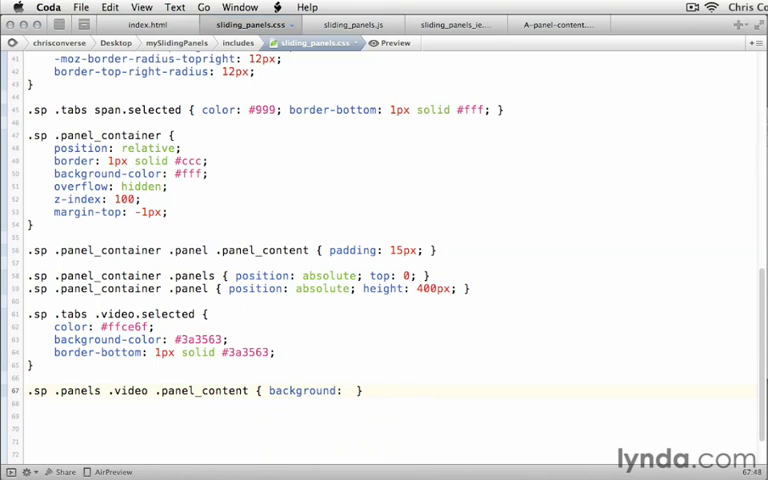
pyautogui.write('url')
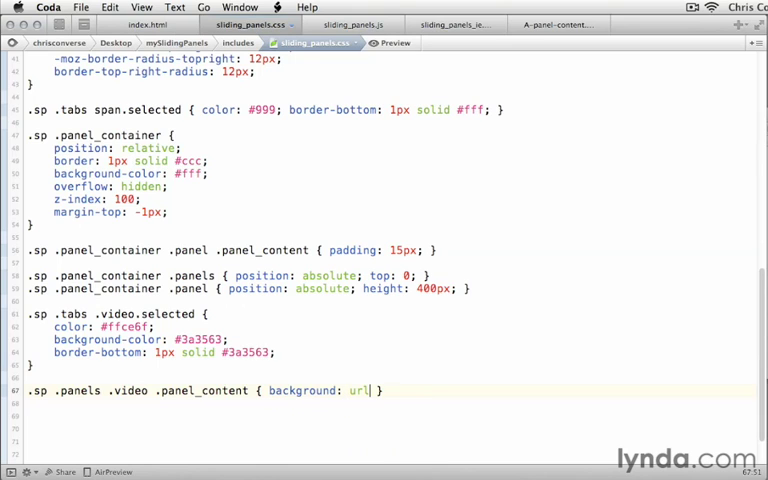
pyautogui.write('()')
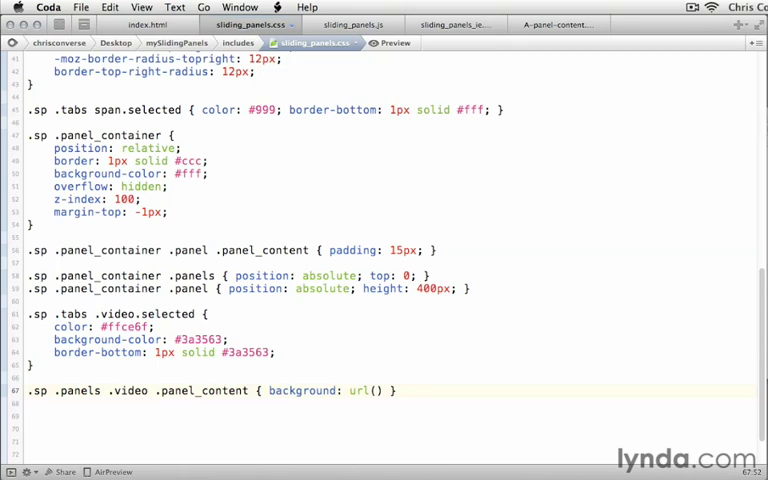
# Step: Fill in ../images/video_background.jpg no-repeat 0px 0px
pyautogui.write('../')
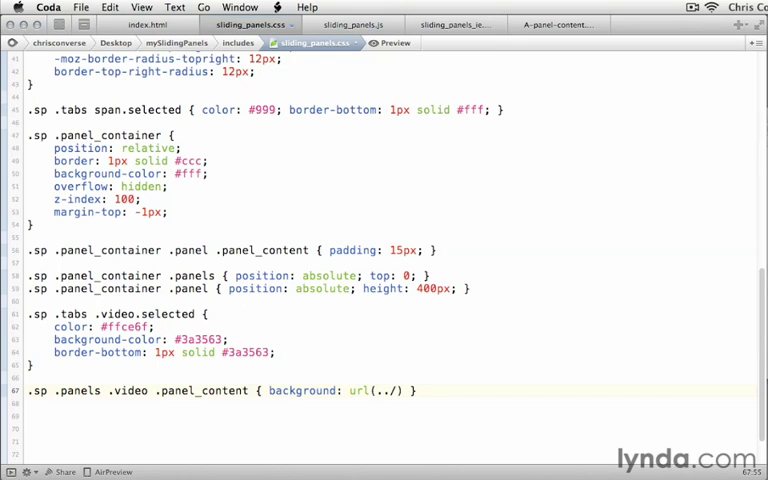
pyautogui.write('images')
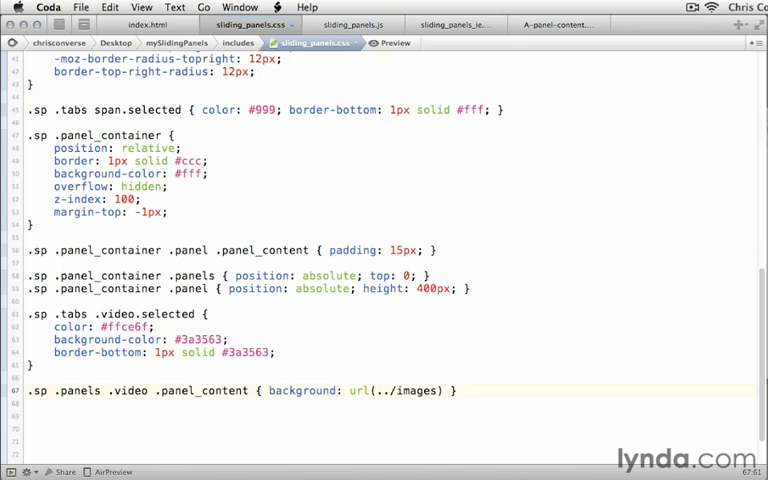
pyautogui.write('/video')
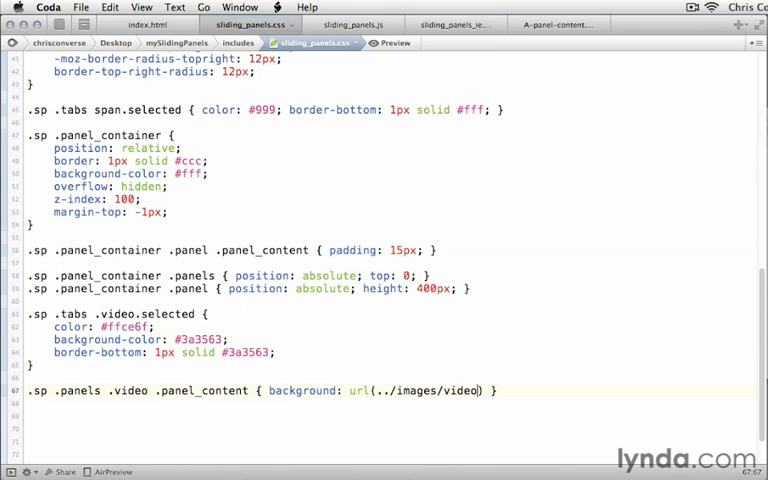
pyautogui.write('_background.j')
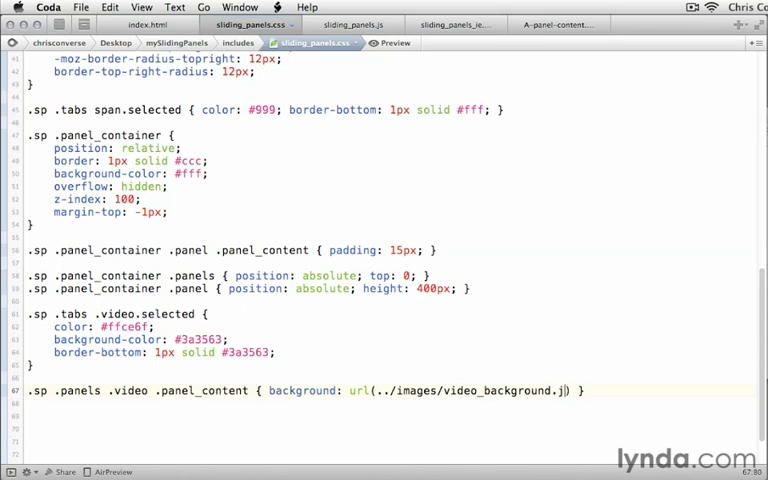
pyautogui.write('pg')
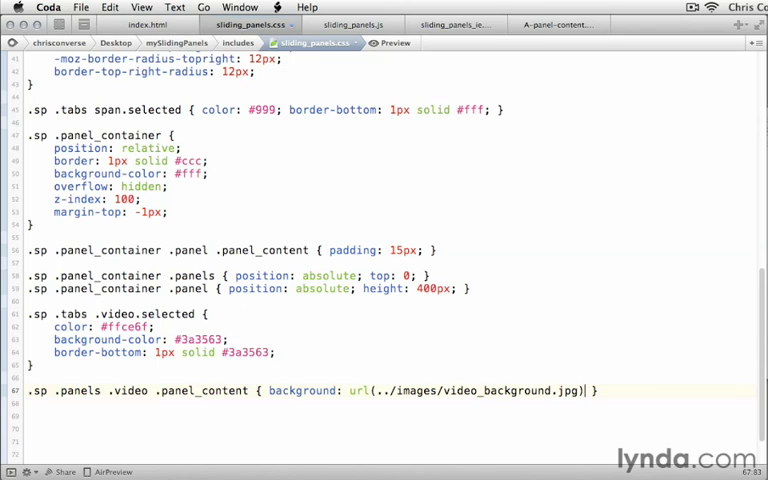
pyautogui.write('no-repeat')
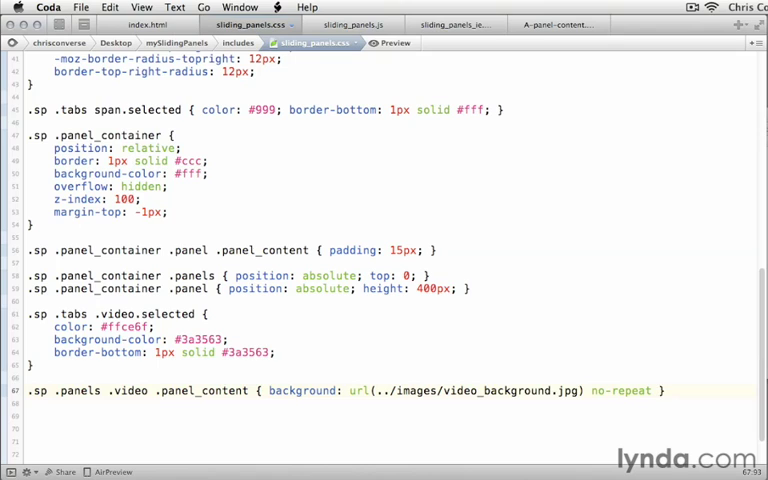
pyautogui.write('0px')
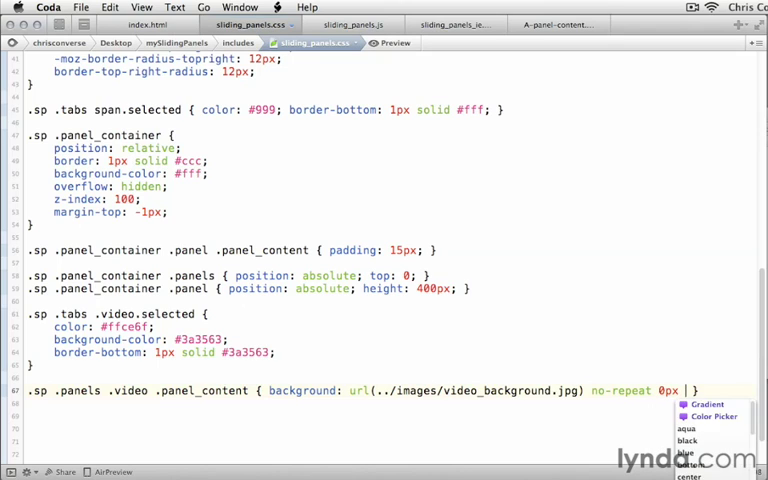
pyautogui.write('0px;')
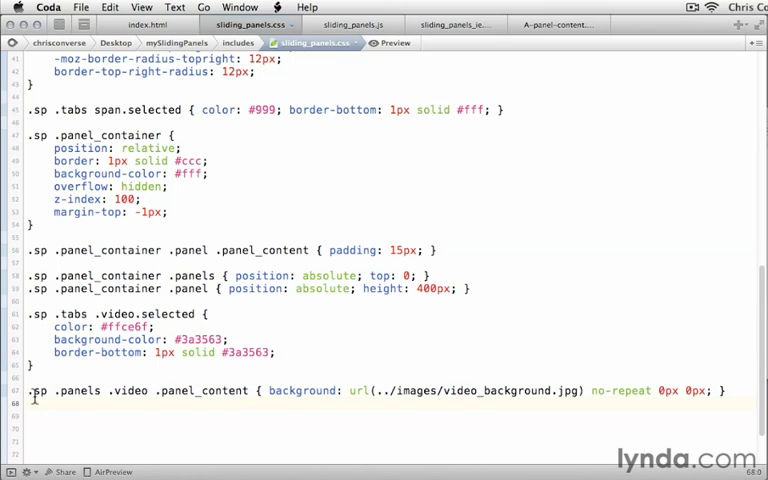
# Step: Add a .sp .panels .video .panel_content h2 rule with color #000
pyautogui.moveTo(24, 390); pyautogui.dragTo(248, 390)
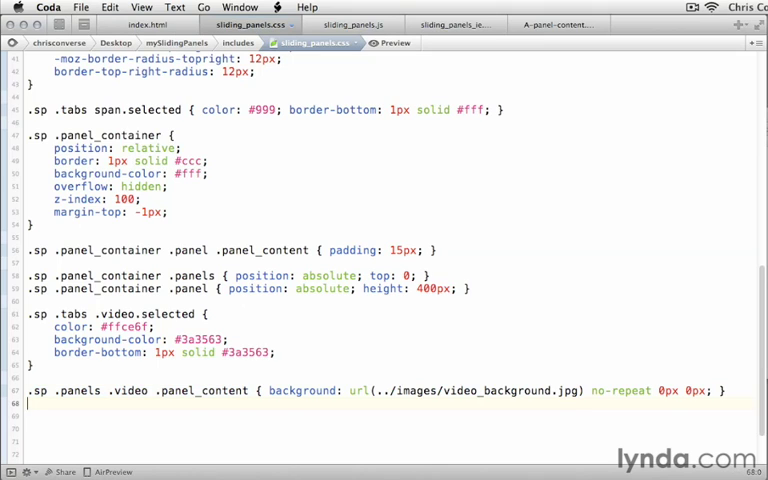
pyautogui.write('.sp .panels .video .panel_content')
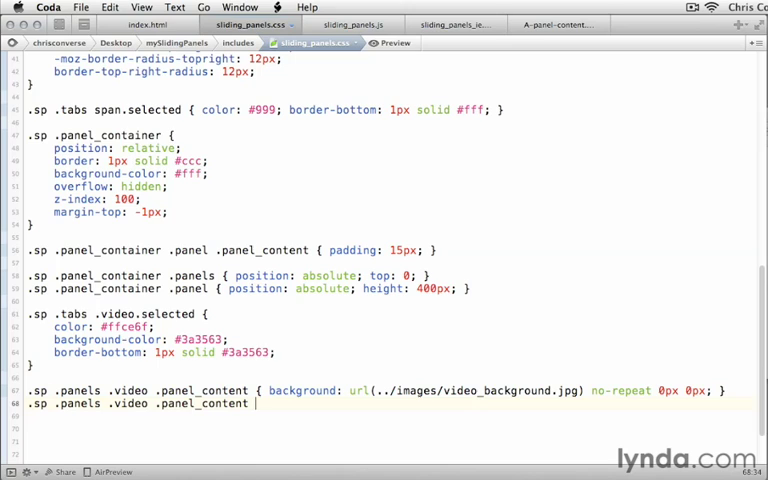
pyautogui.write('h2 {')
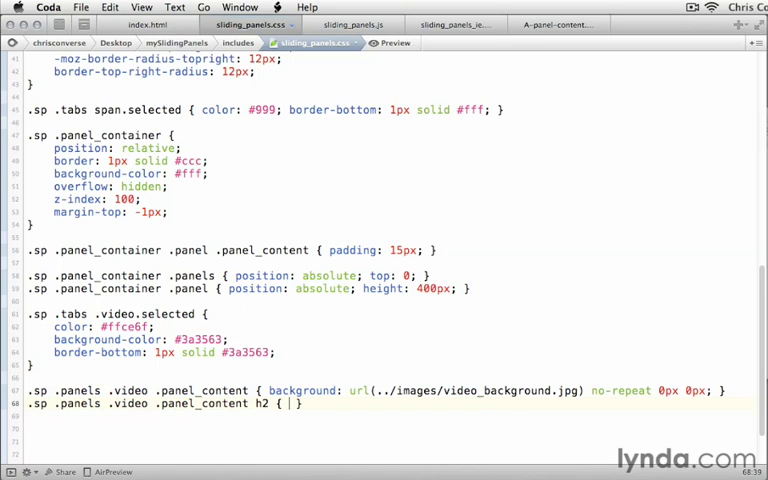
pyautogui.write('color: #0')
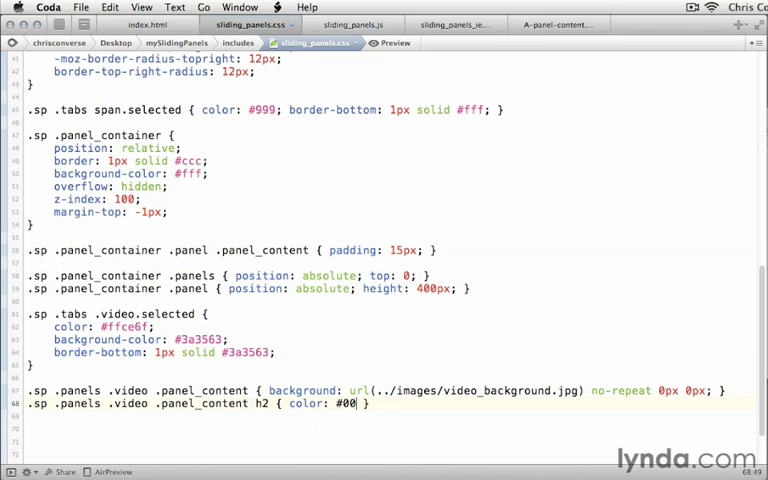
pyautogui.write('0;')
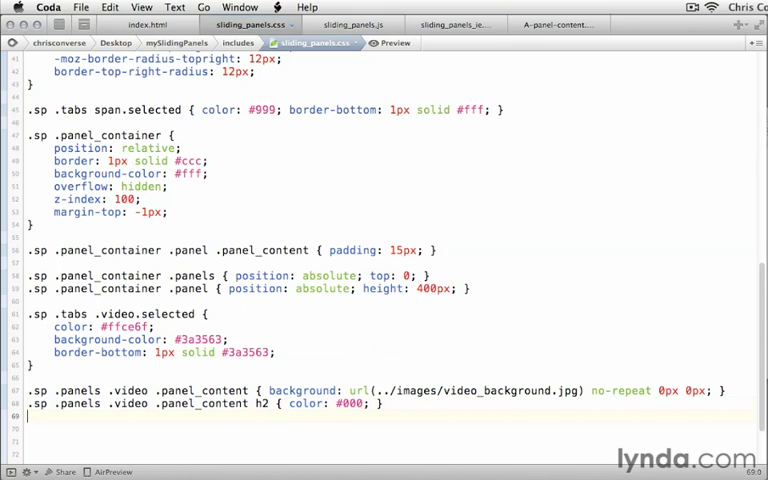
# Step: Add the p rule with color #fff and the a rule with color #ffce6f
pyautogui.write('.sp .panels .video .panel_content')
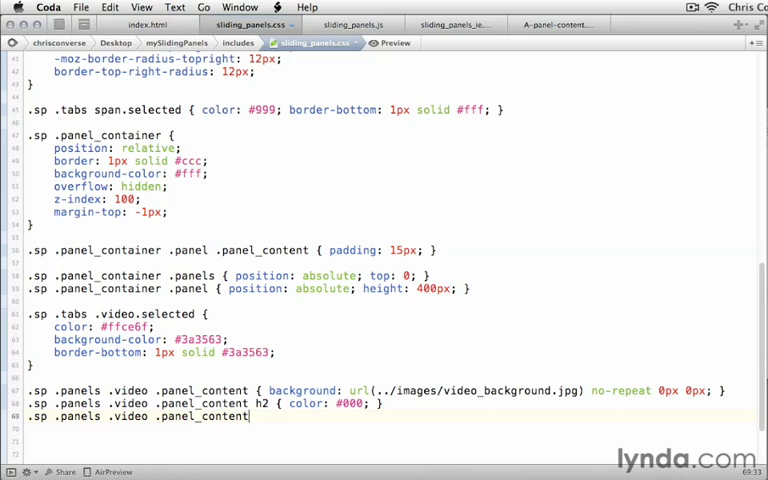
pyautogui.write('p {}')
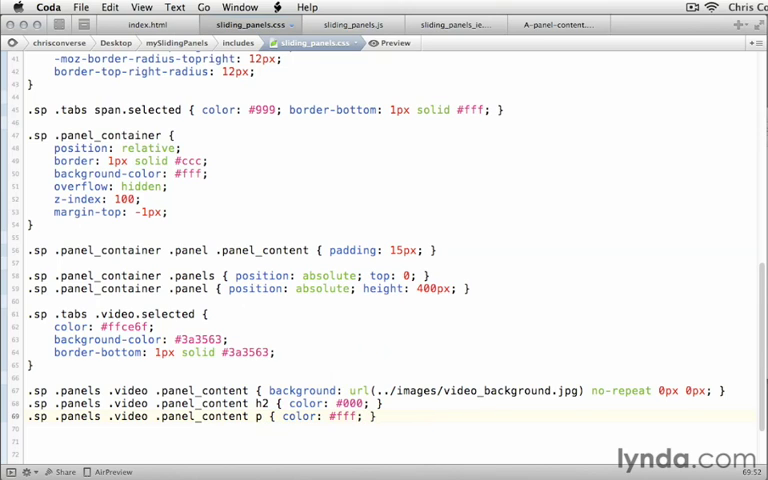
pyautogui.write('.sp .panels .video .panel_content a')
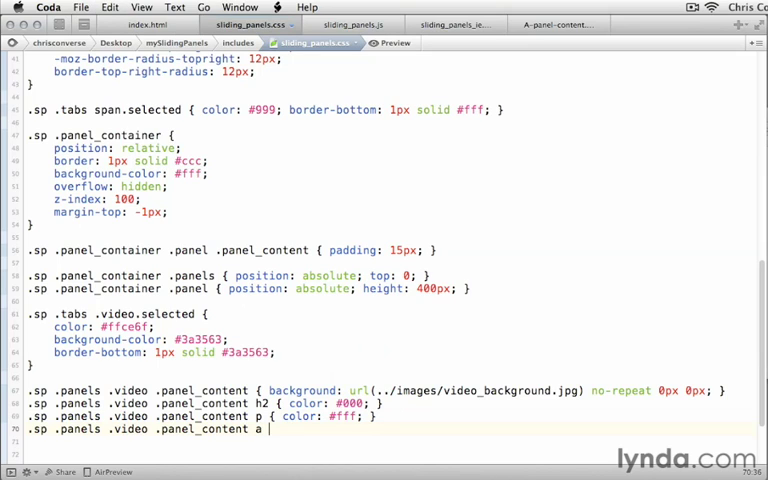
pyautogui.write('color: #ffce6f; }')
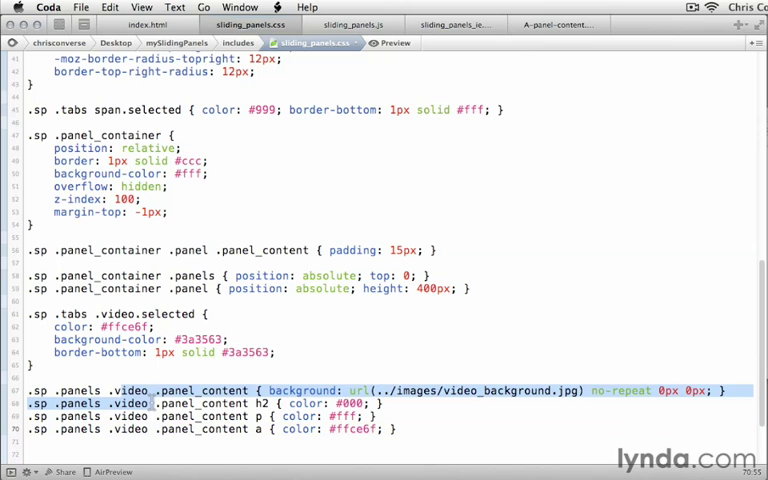
pyautogui.doubleClick(128, 390)
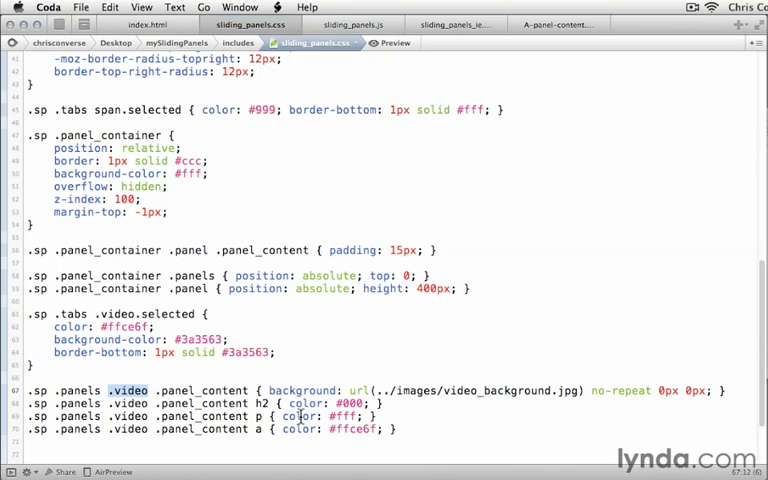
pyautogui.moveTo(398, 402)
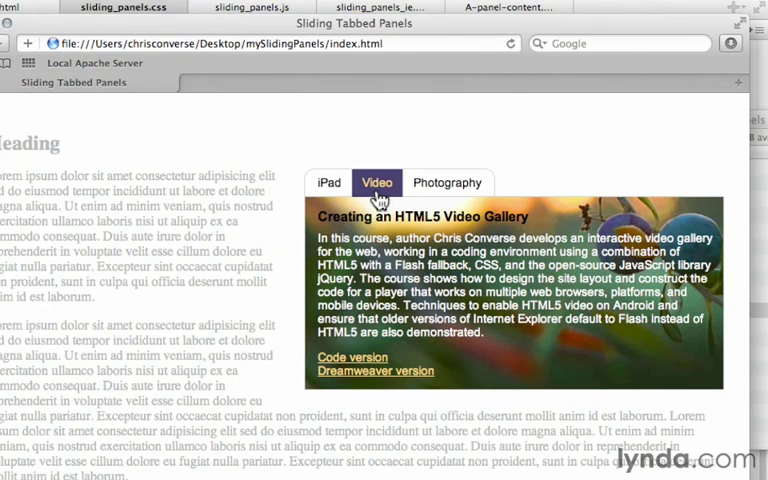
pyautogui.moveTo(500, 212)
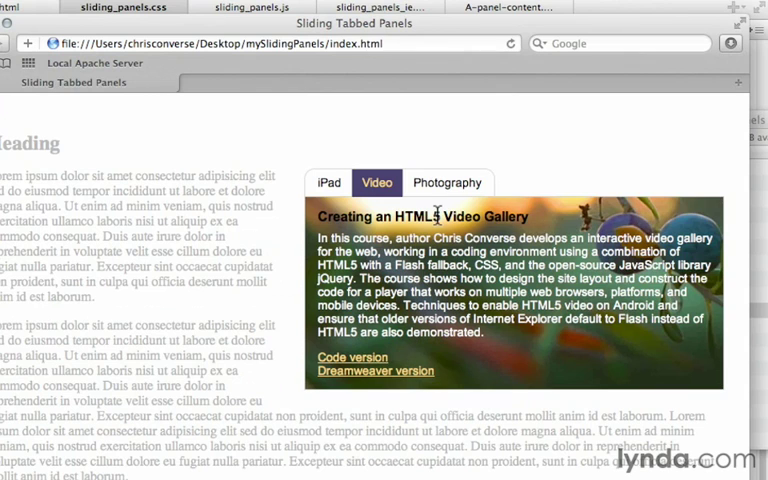
pyautogui.moveTo(360, 372)
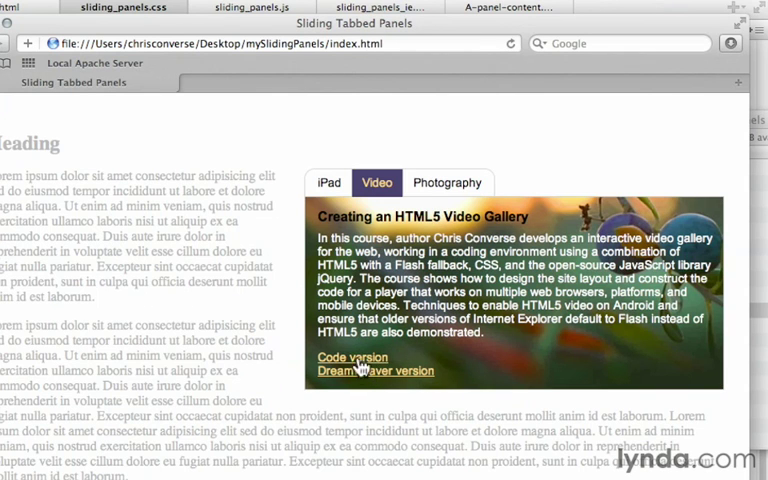